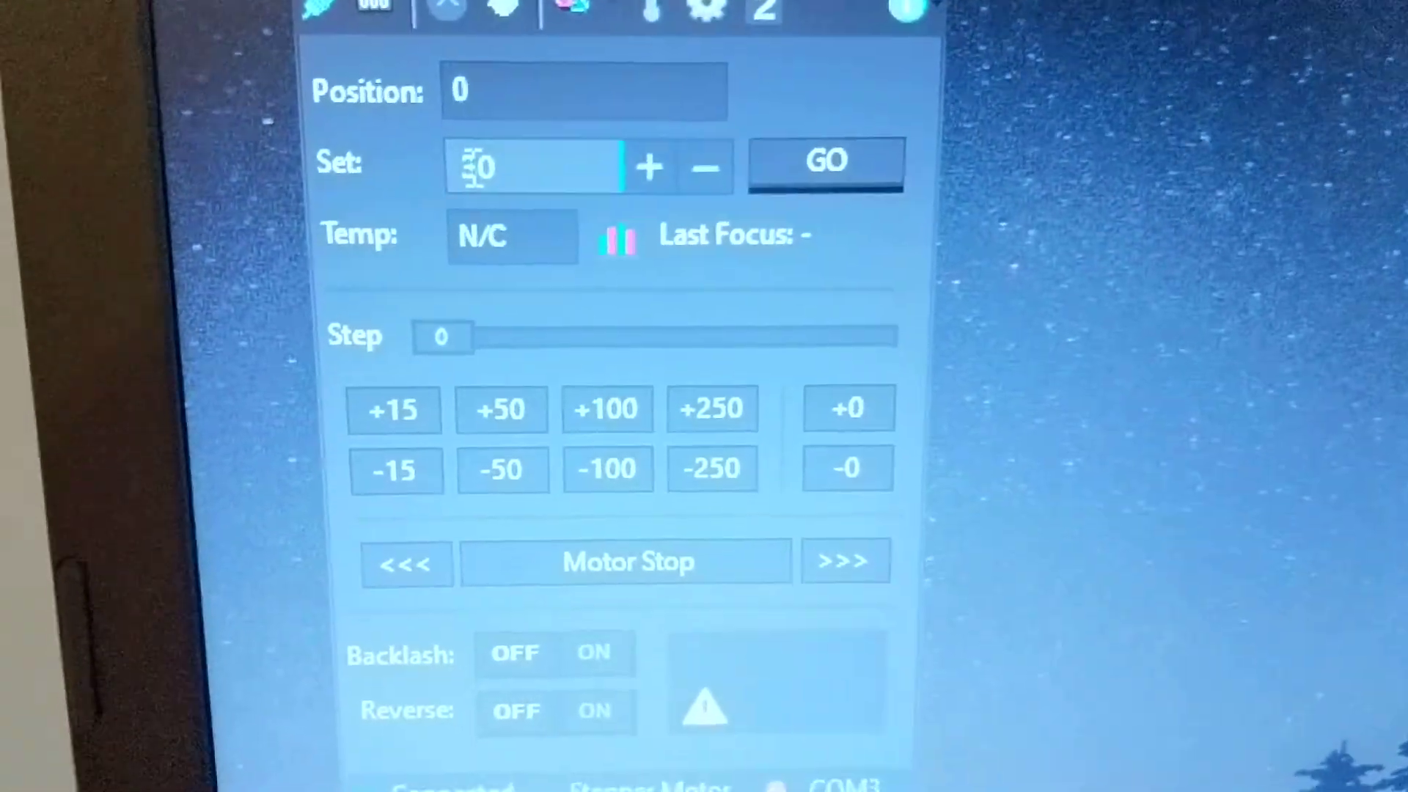
Enter 30650 as the target position and start the focuser moving from zero.
type("0650")
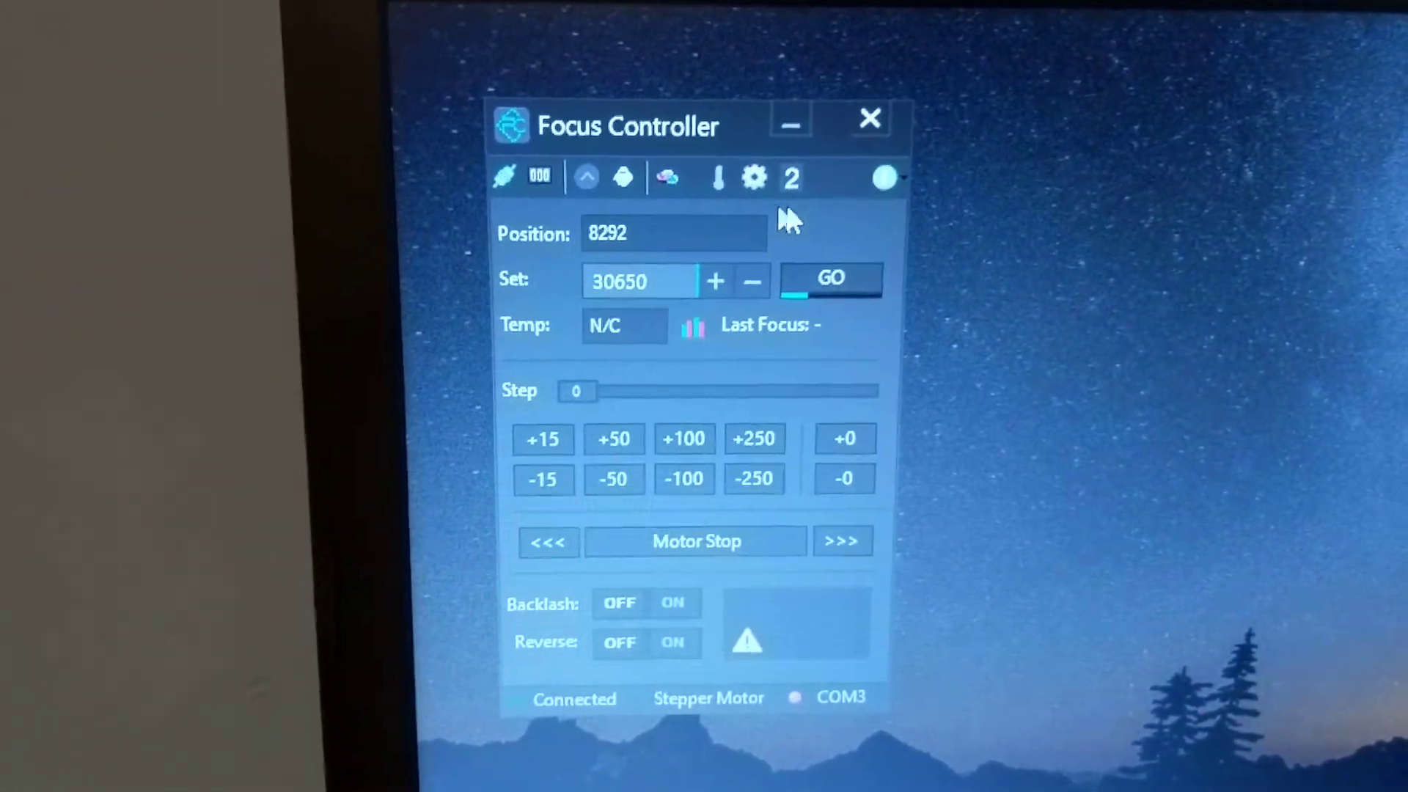
Enable Limit Position with minimum 0 and maximum 30650 in the focuser settings and apply it.
left_click(752, 177)
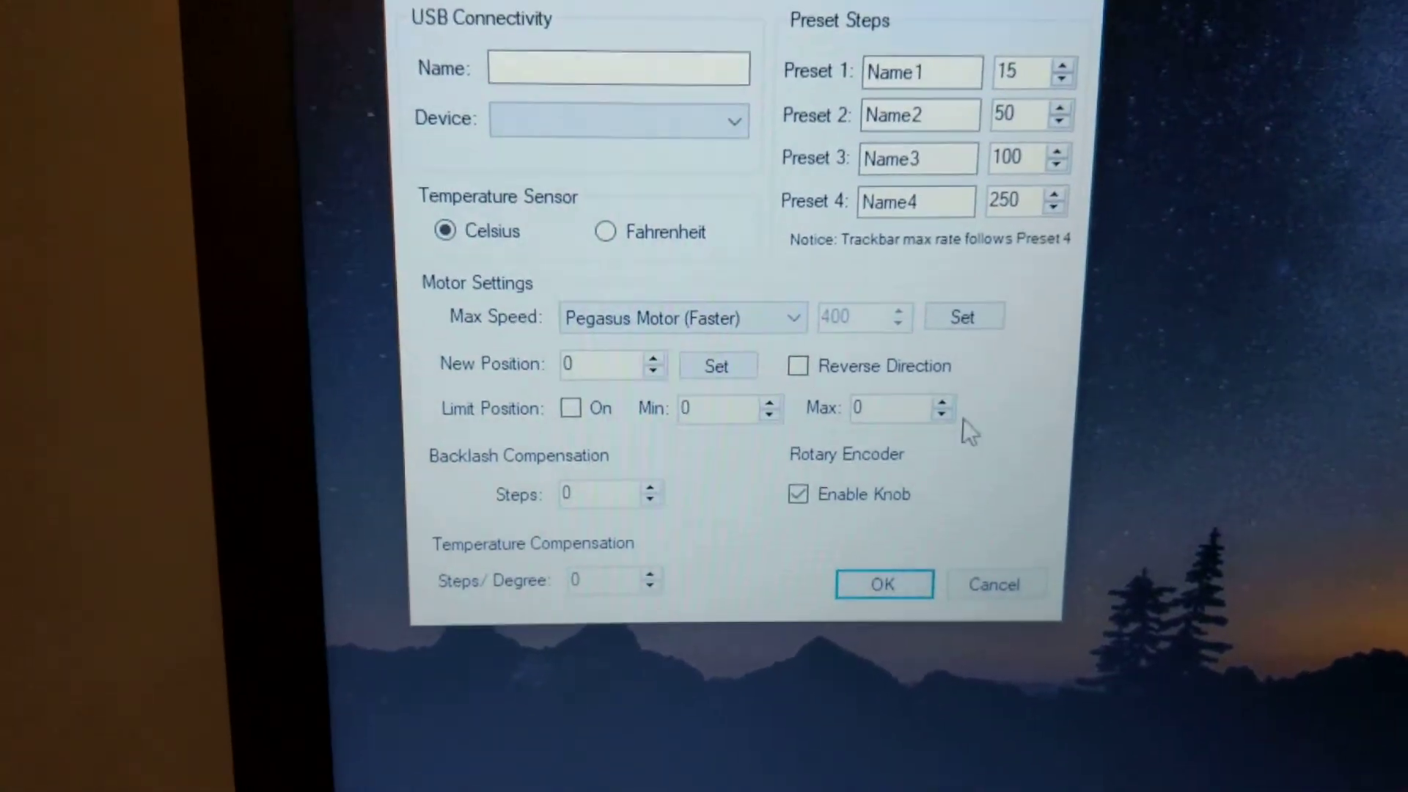
right_click(898, 407)
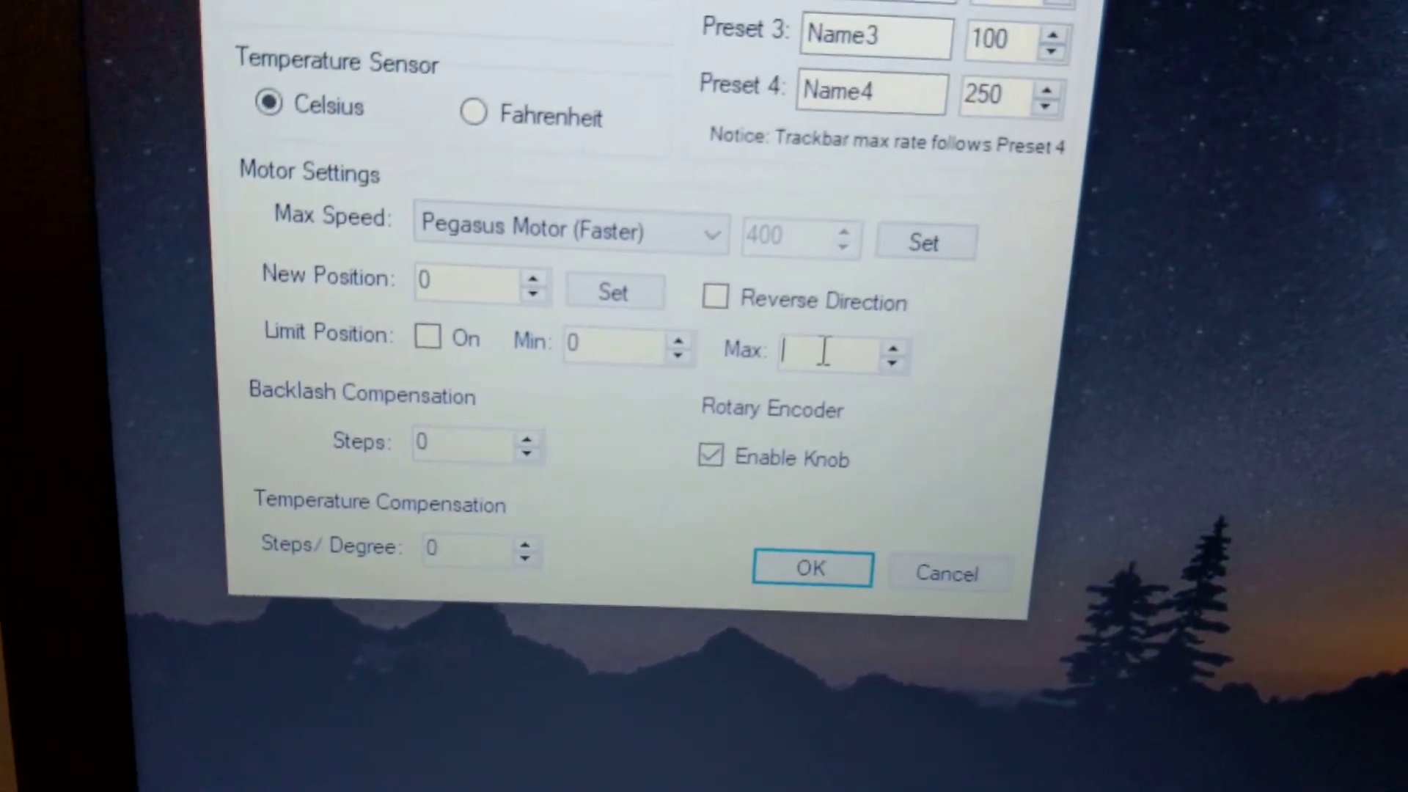
type("30650")
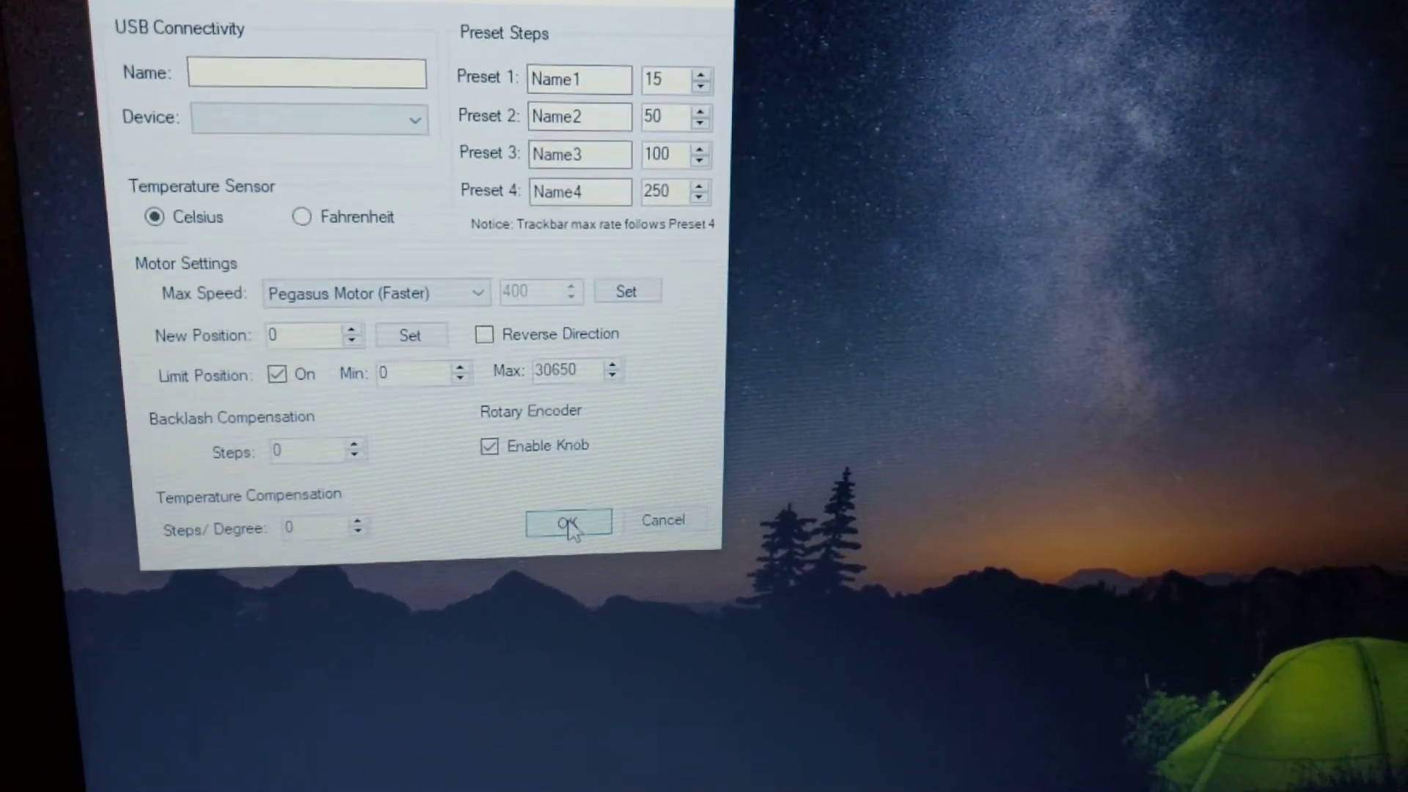
left_click(568, 521)
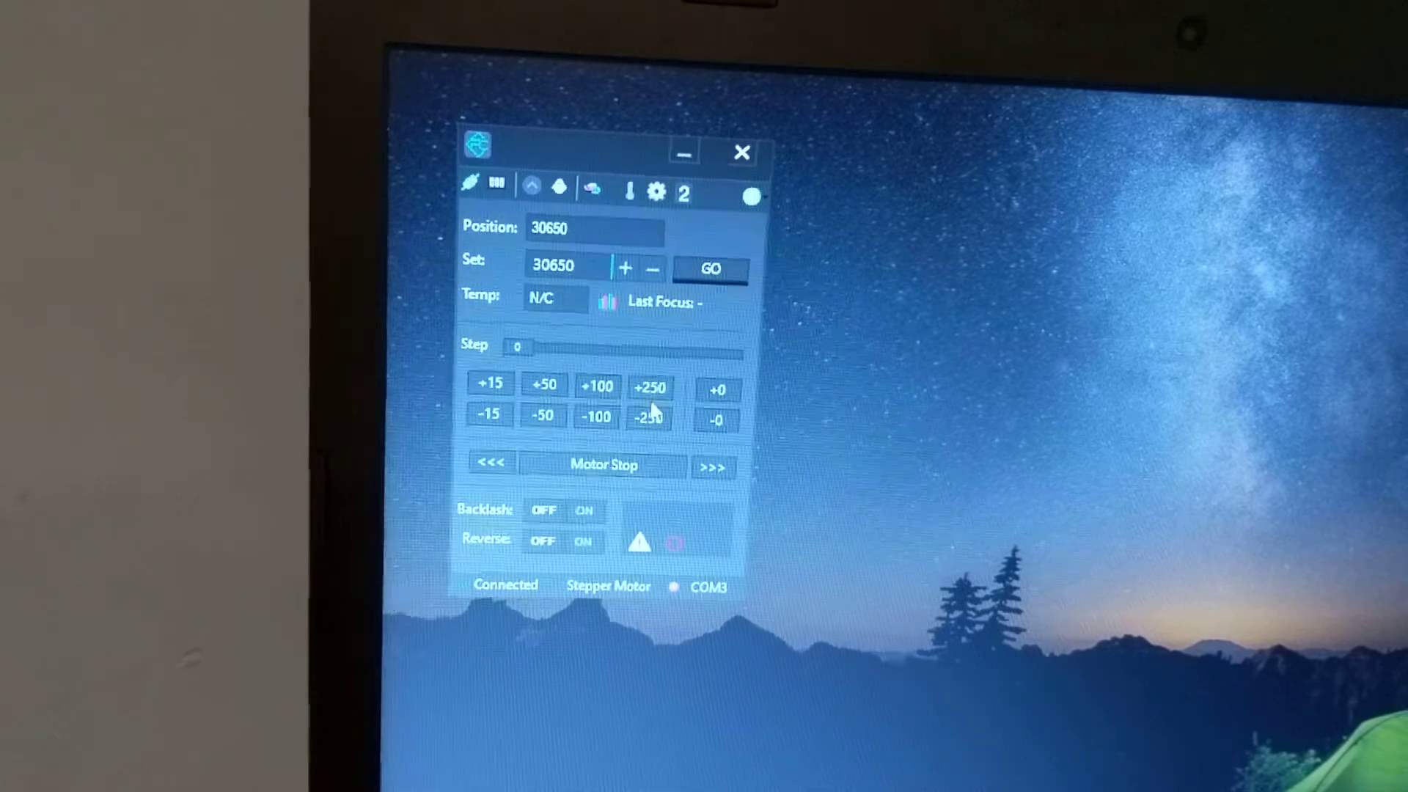
Attempt a +250 move past the 30650 limit and acknowledge the Maximum Focus Limit Reached warning.
left_click(648, 386)
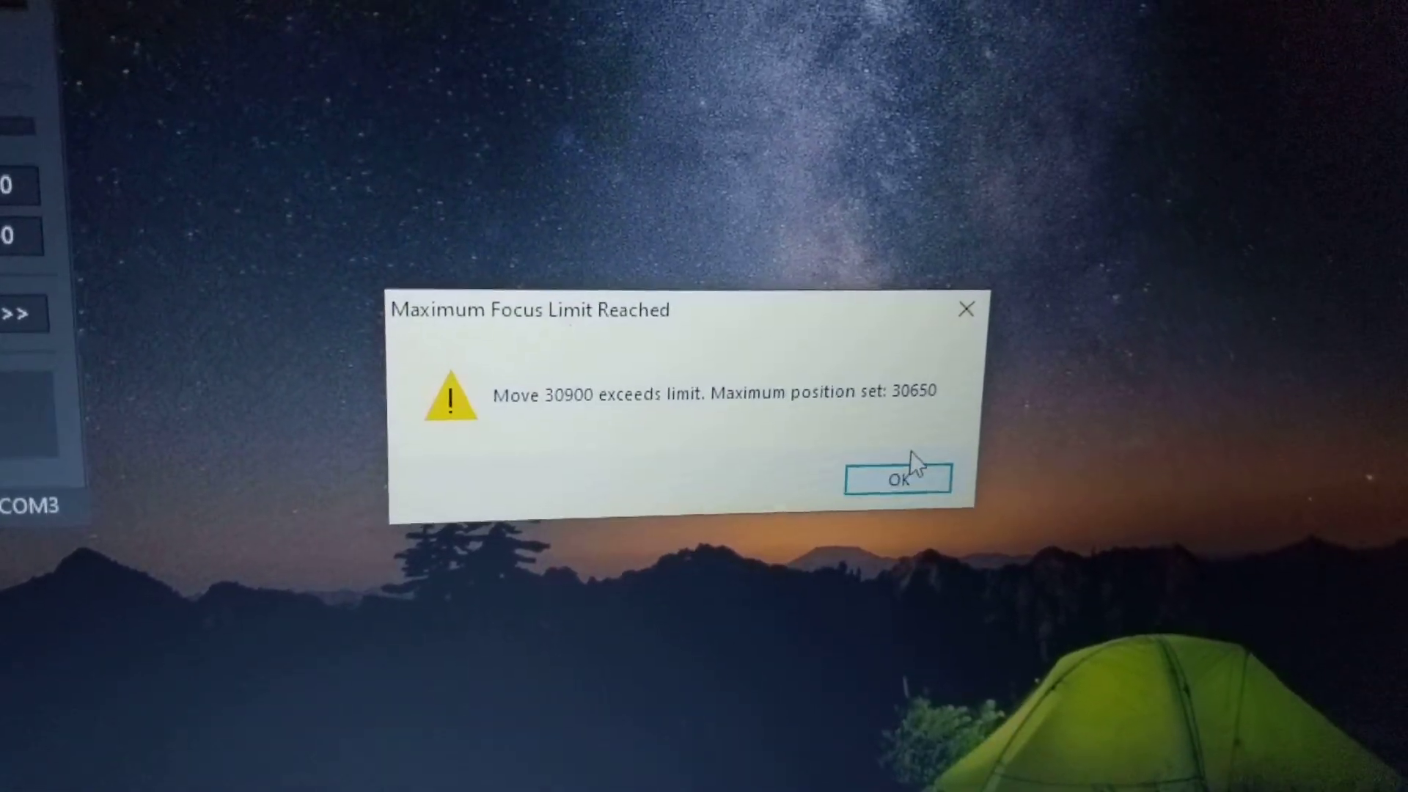
left_click(895, 478)
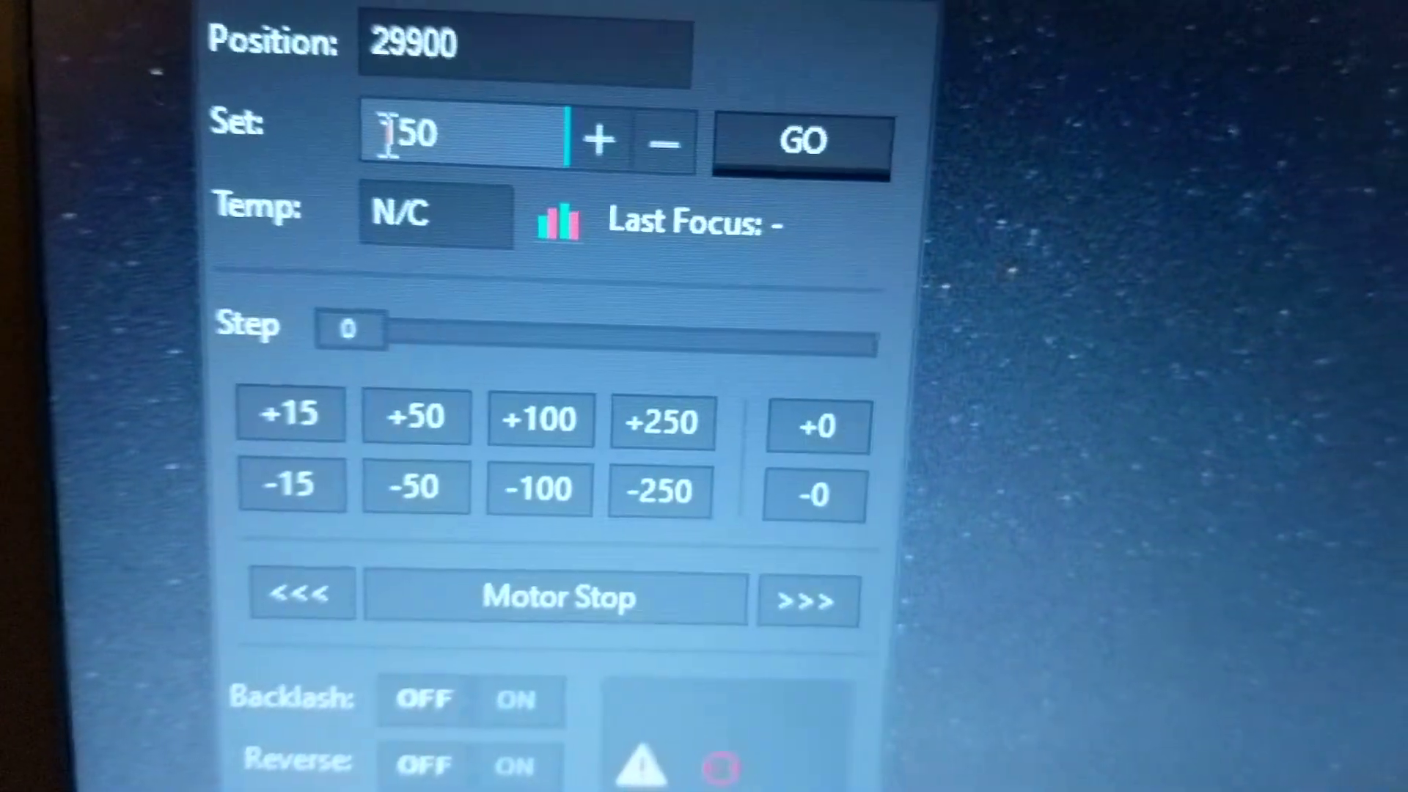
Set target 15000 and send the focuser inward toward it with GO.
type("15000")
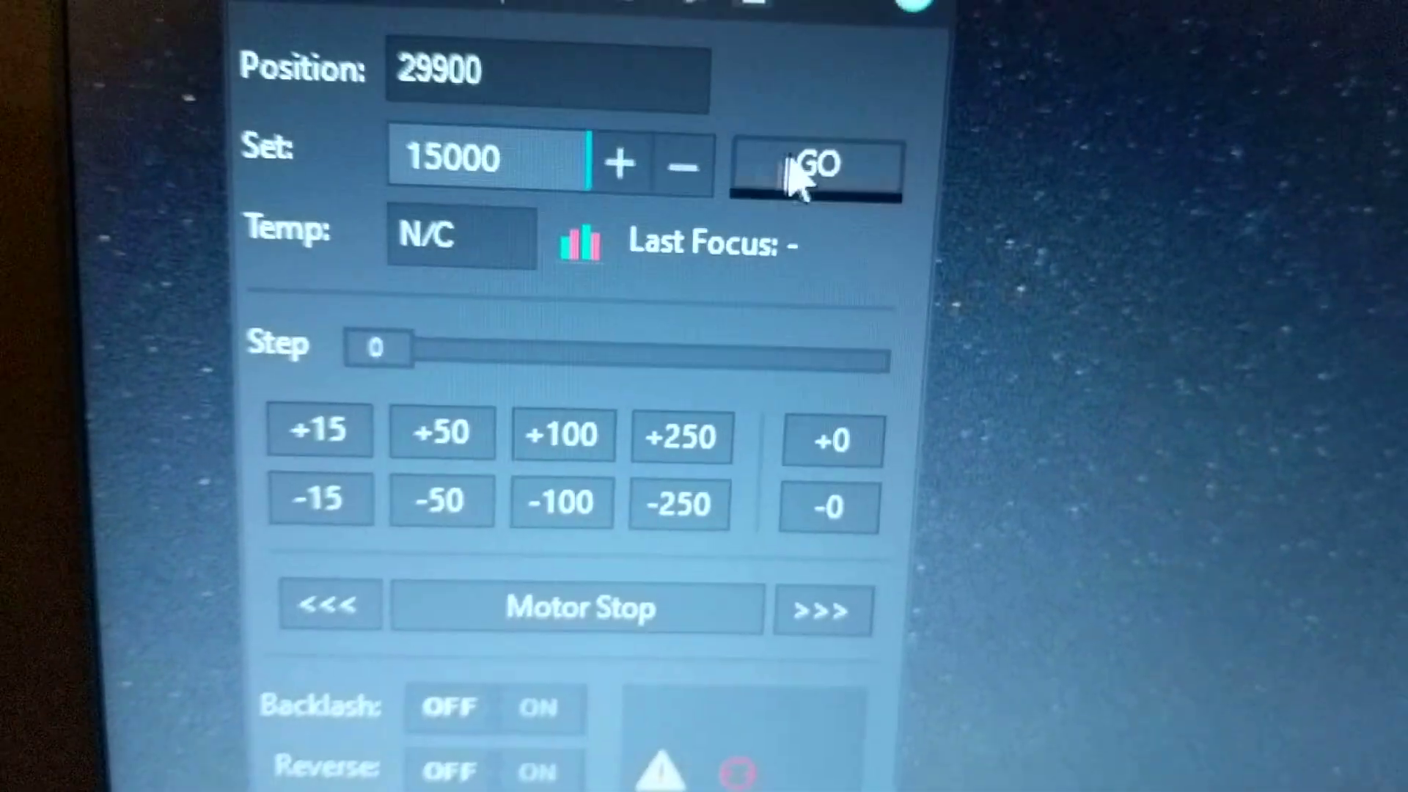
left_click(812, 165)
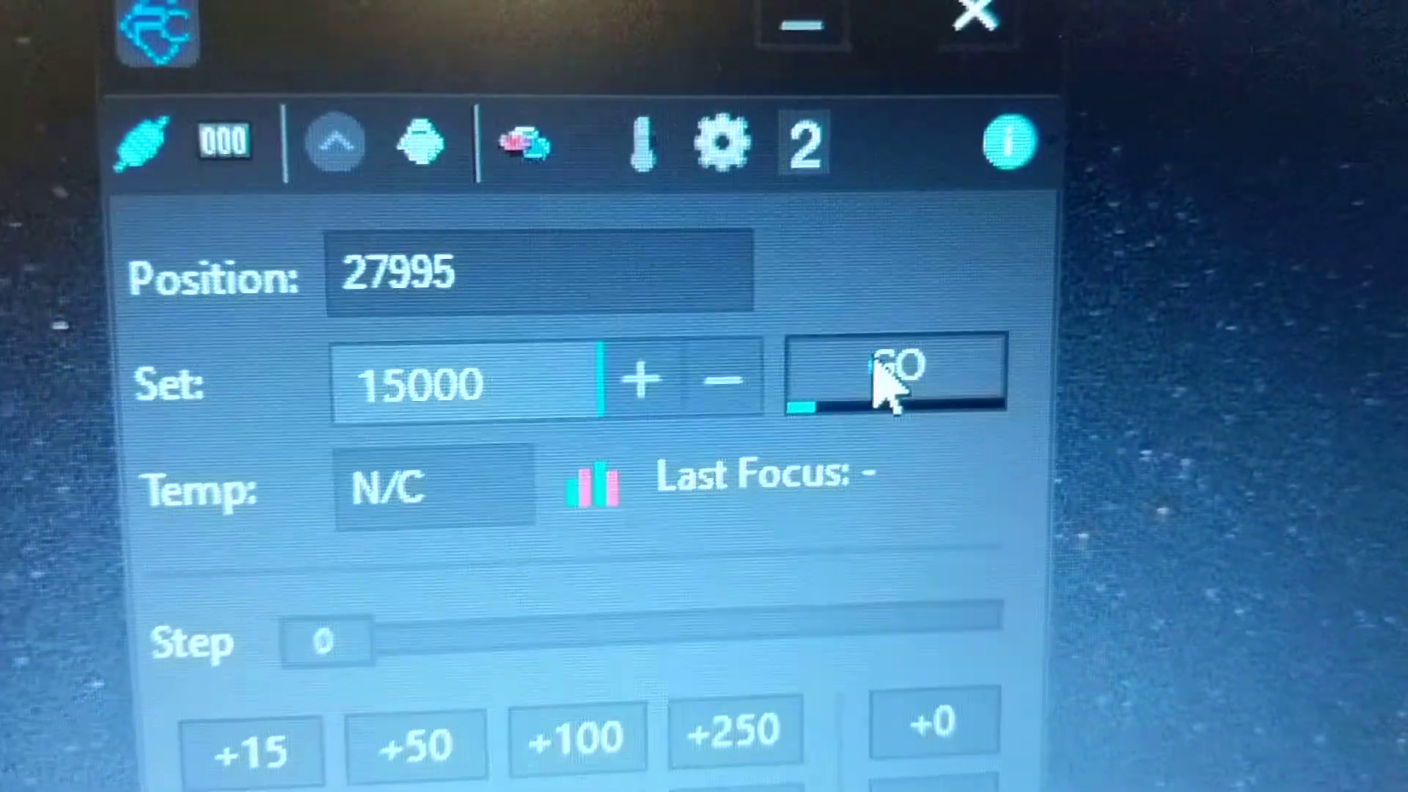
left_click(892, 377)
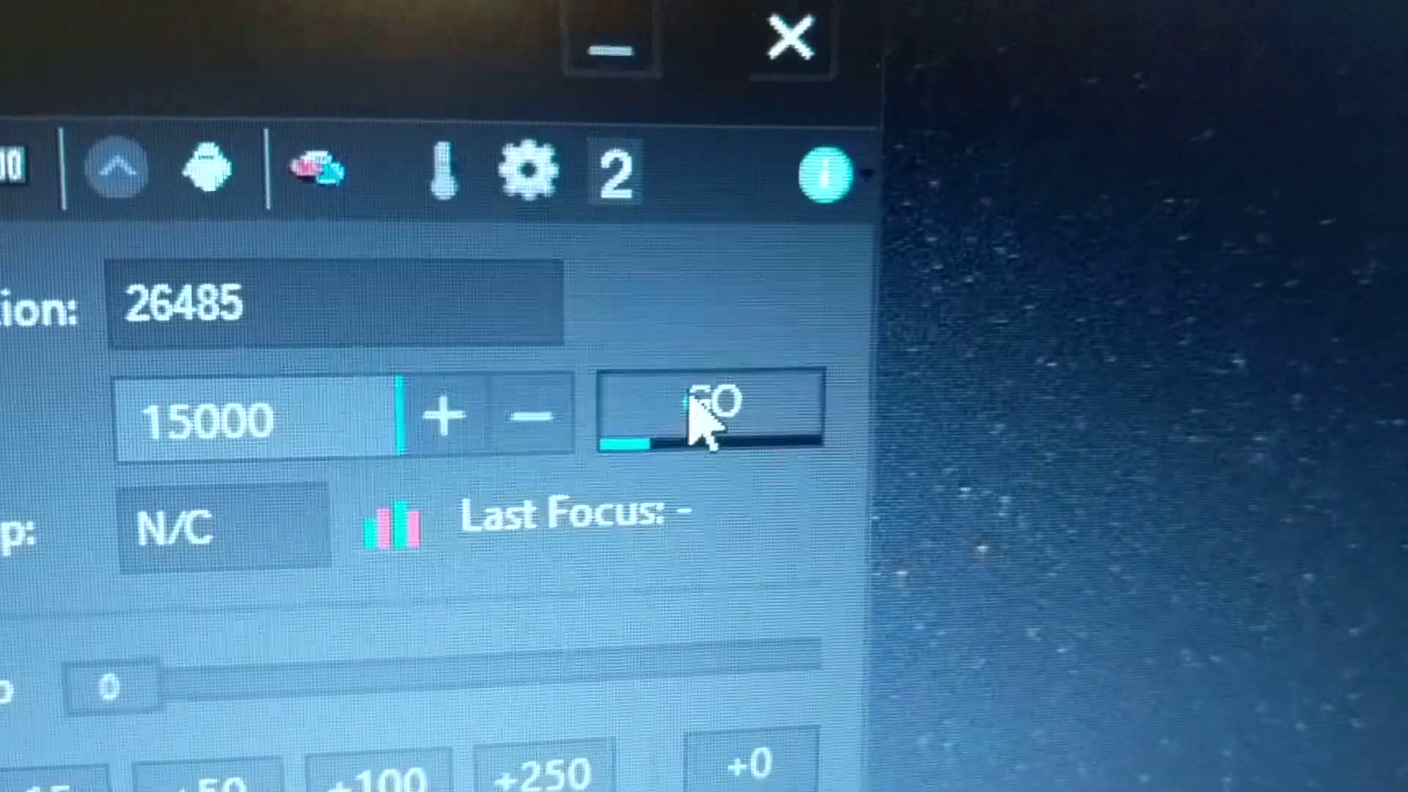
left_click(709, 413)
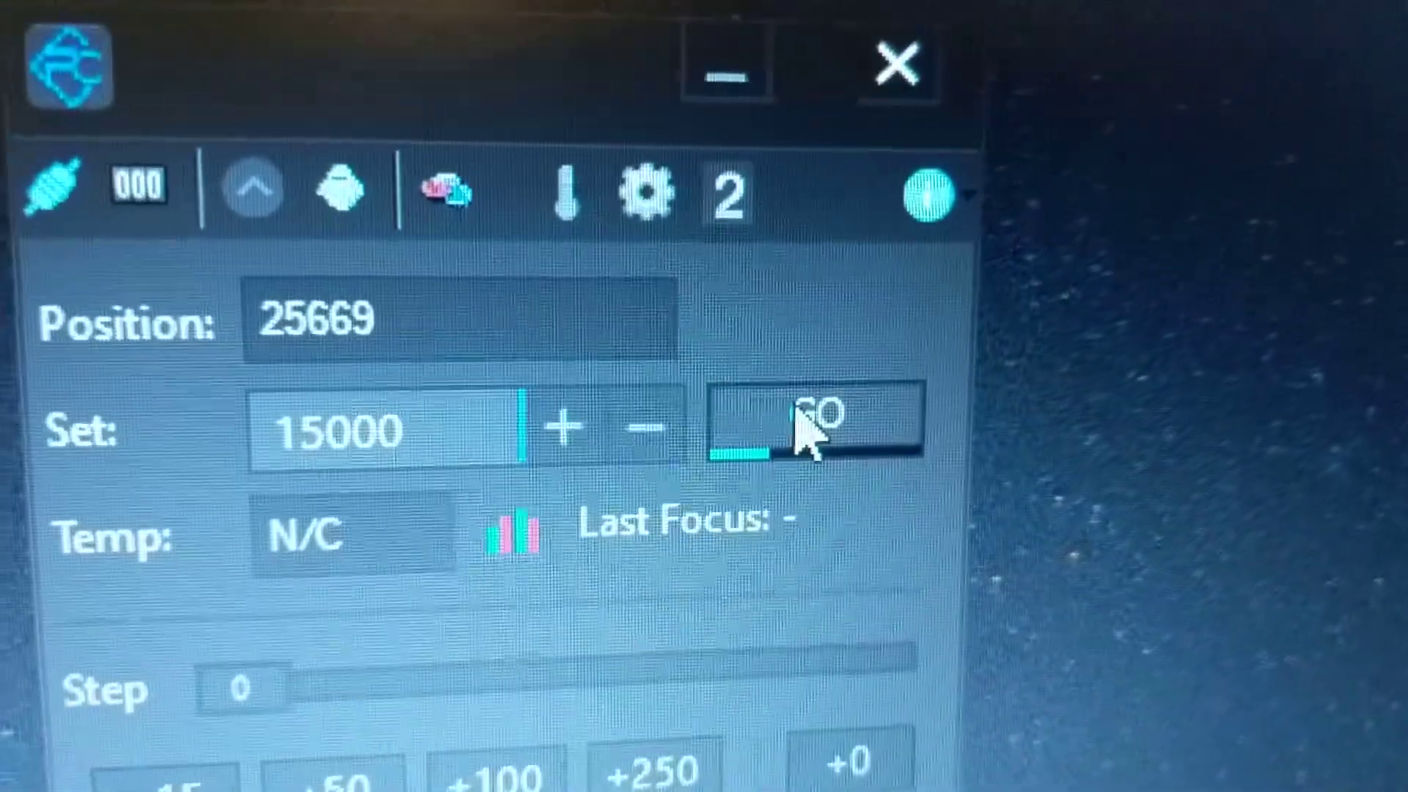